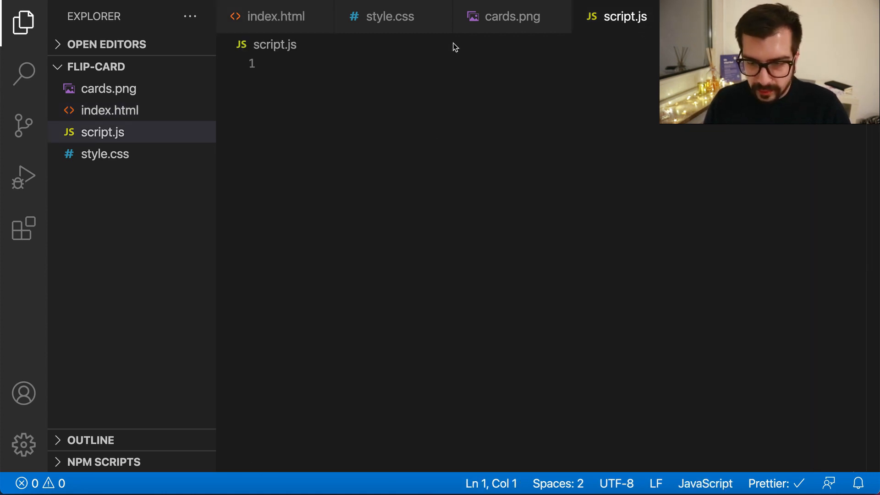
# - Preview cards.png, then save index.html with the Front paragraph removed and both card sides empty
pyautogui.click(109, 88)
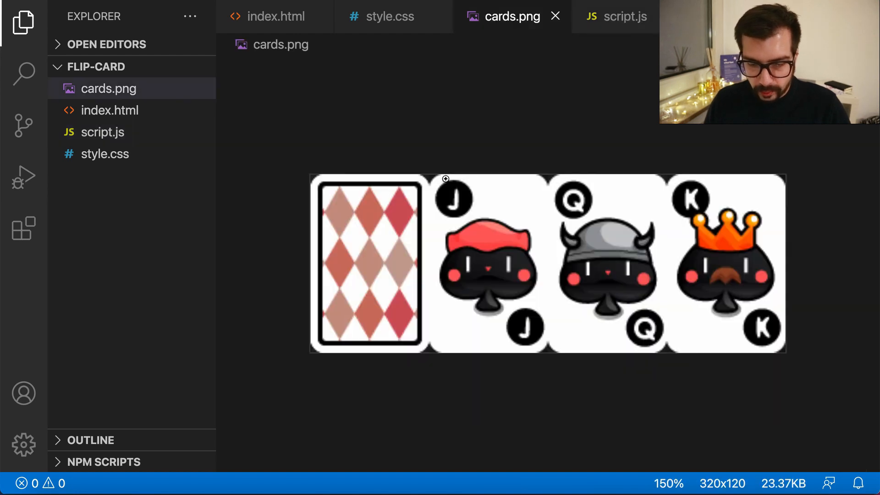
pyautogui.click(275, 17)
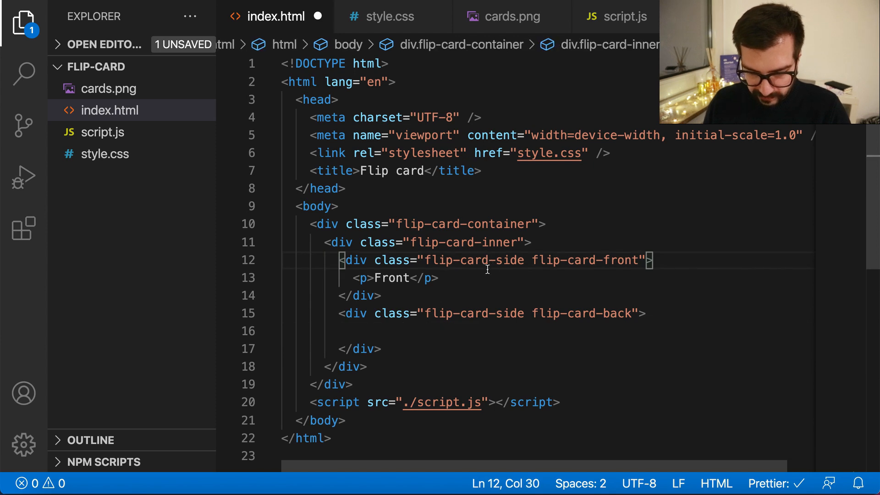
pyautogui.press('ctrl+s')
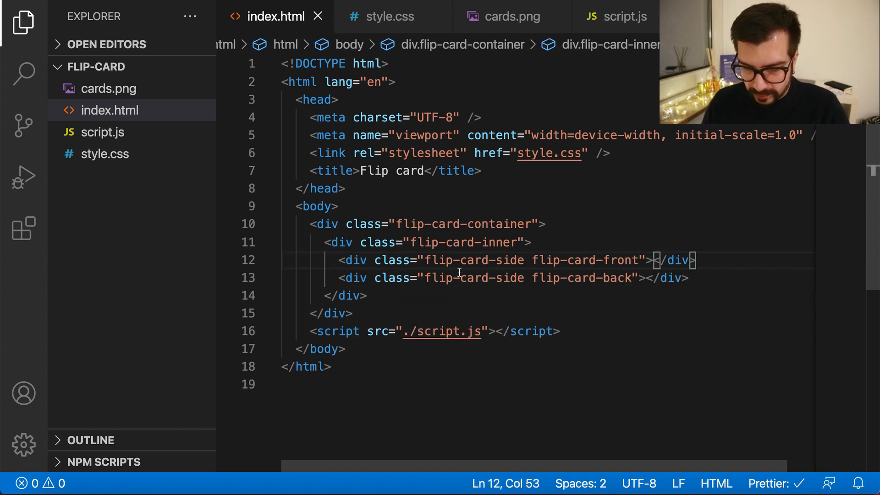
pyautogui.moveTo(397, 302)
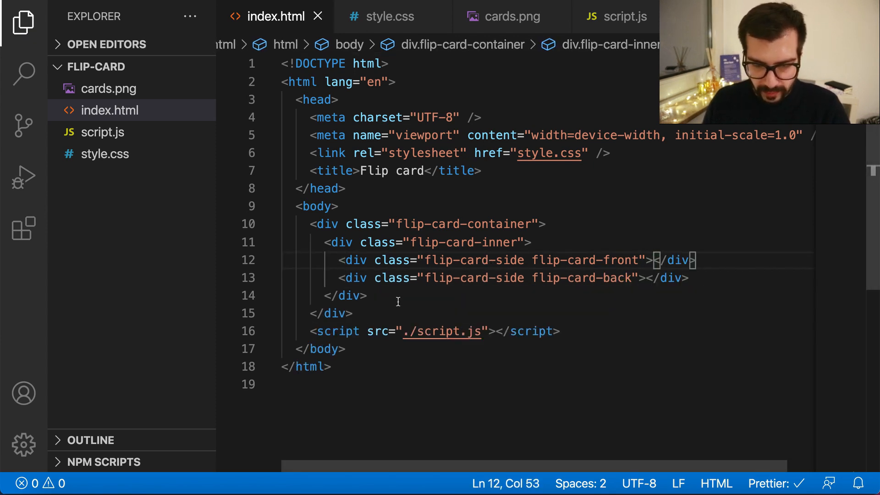
pyautogui.moveTo(390, 15)
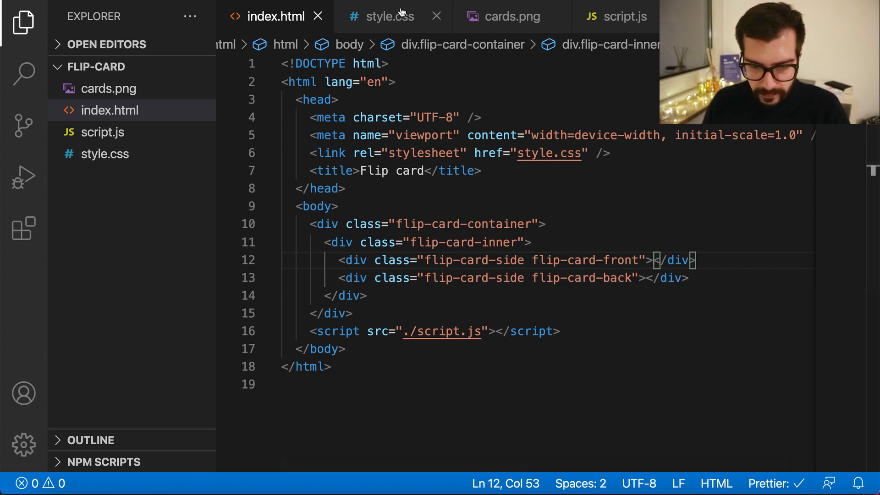
# - Replace the magenta and coral background colours of both card sides with url() background images
pyautogui.click(388, 15)
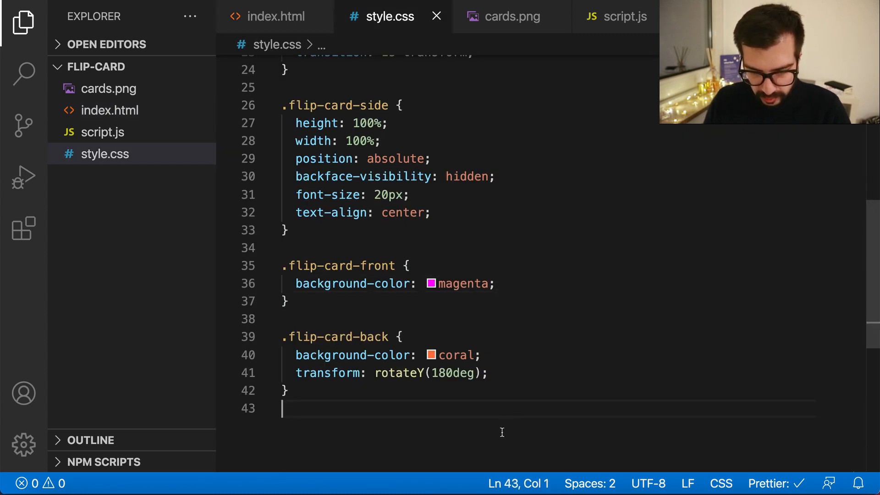
pyautogui.moveTo(417, 332)
pyautogui.write('image')
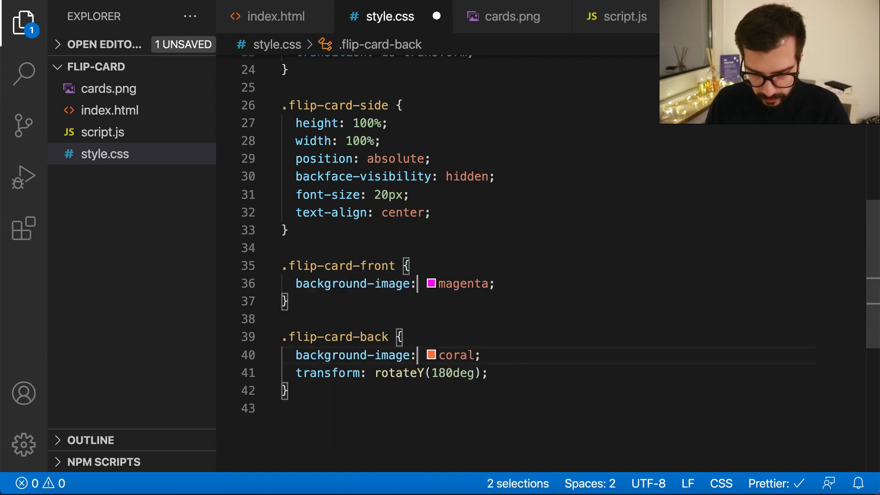
pyautogui.press('Backspace')
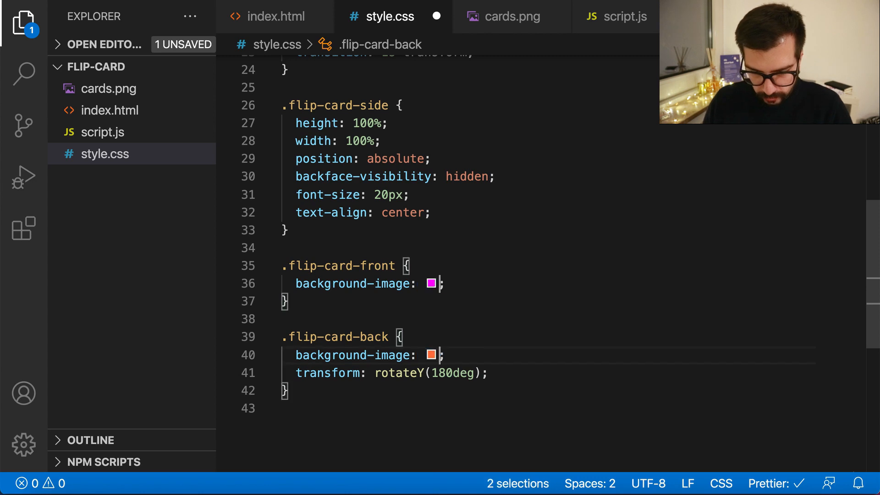
pyautogui.press('Backspace')
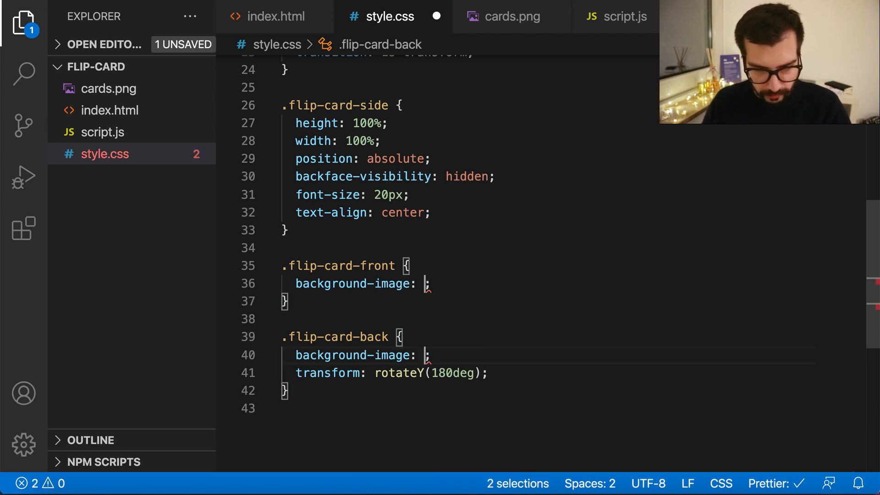
pyautogui.write('ul')
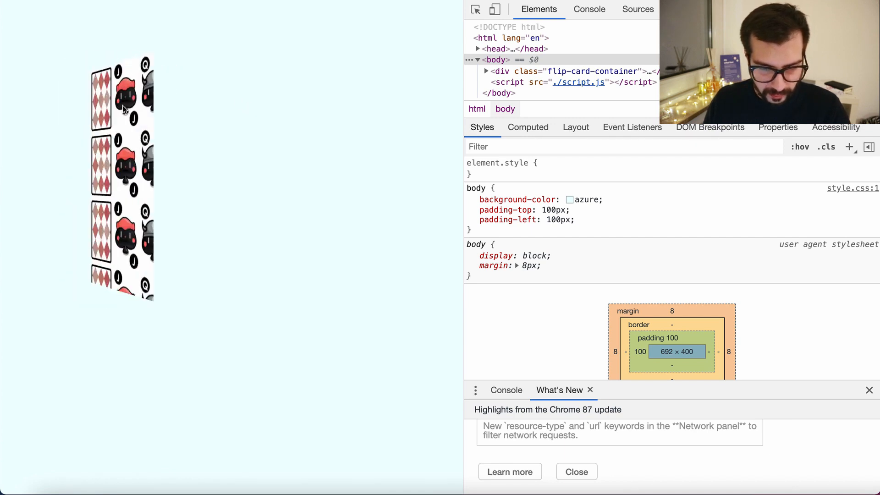
# - Set div.flip-card-container width to 300px in DevTools, then select the flip-card-front div
pyautogui.click(574, 71)
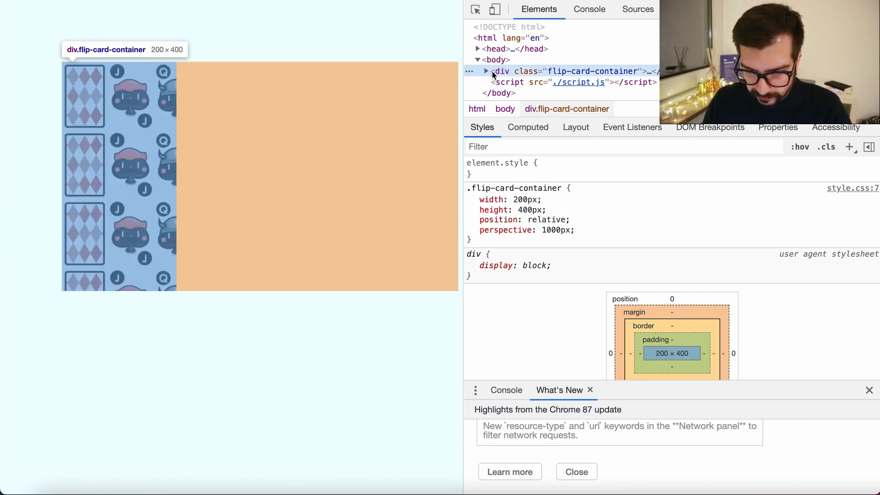
pyautogui.click(486, 71)
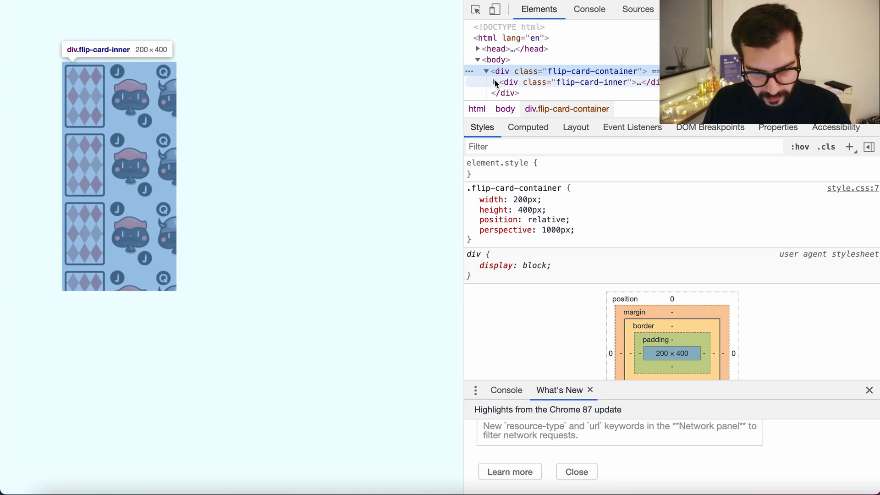
pyautogui.click(525, 200)
pyautogui.write('300')
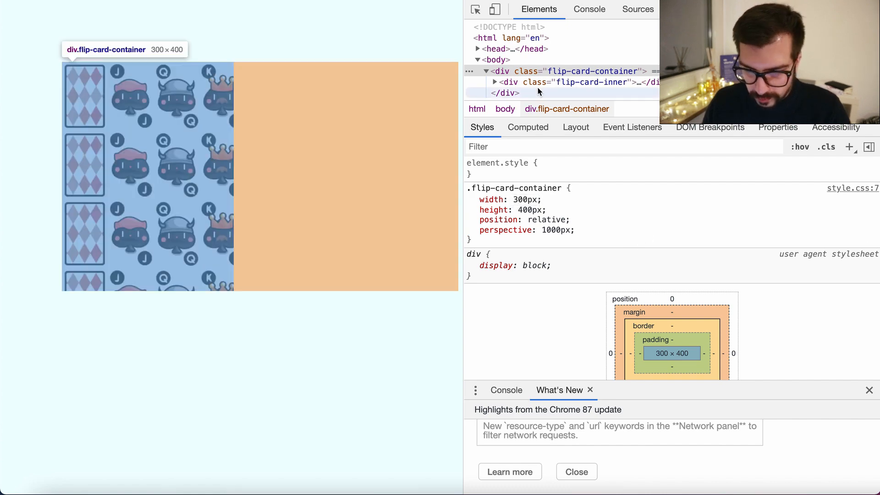
pyautogui.click(495, 82)
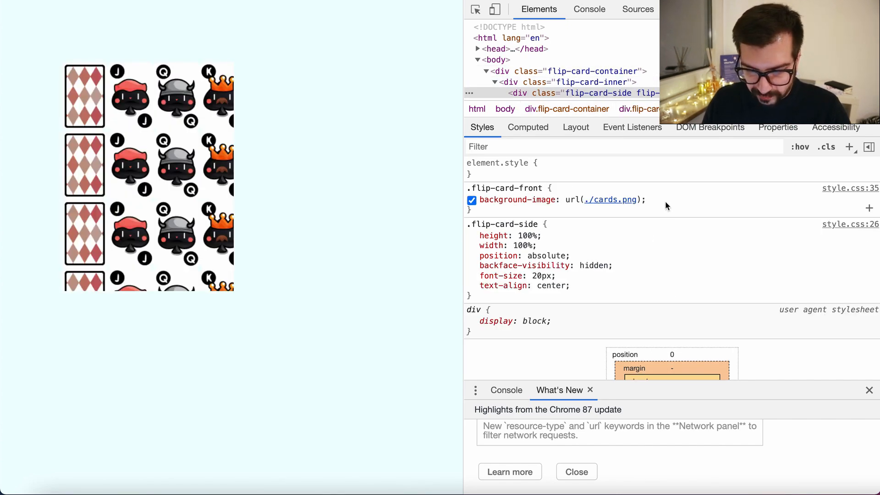
pyautogui.click(610, 199)
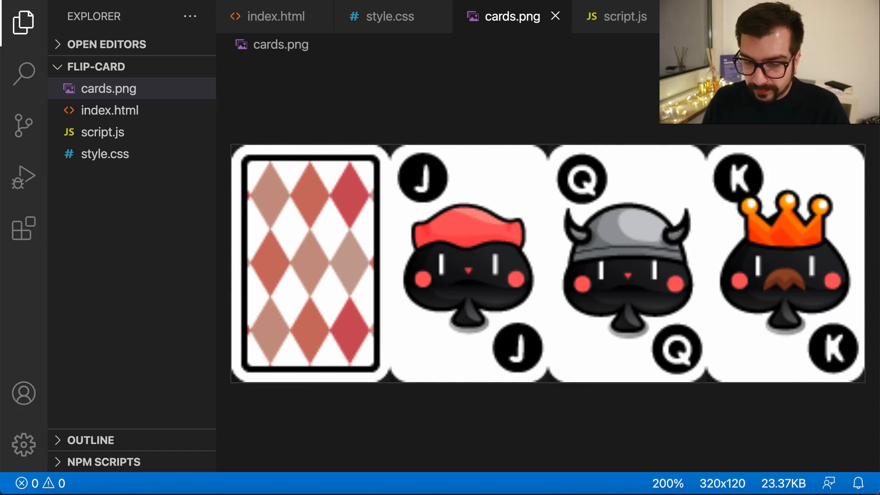
pyautogui.moveTo(366, 180)
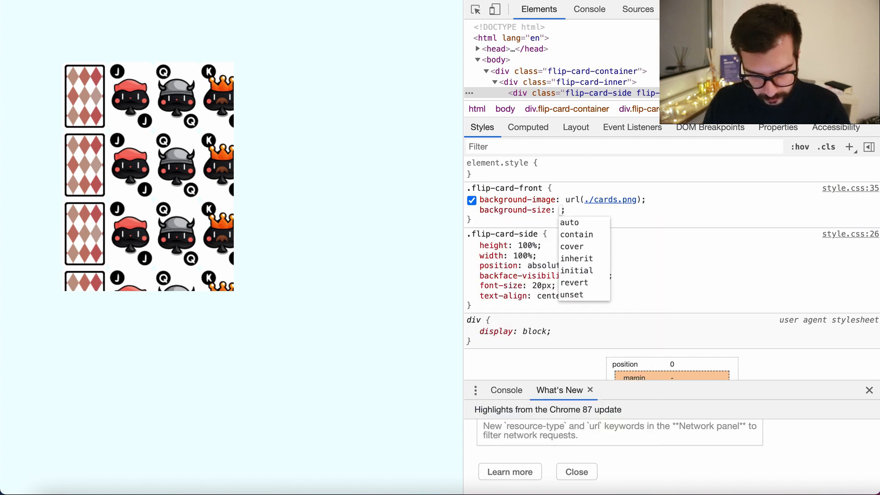
# - Enter 400 as the .flip-card-front background-size value in DevTools Styles
pyautogui.write('400')
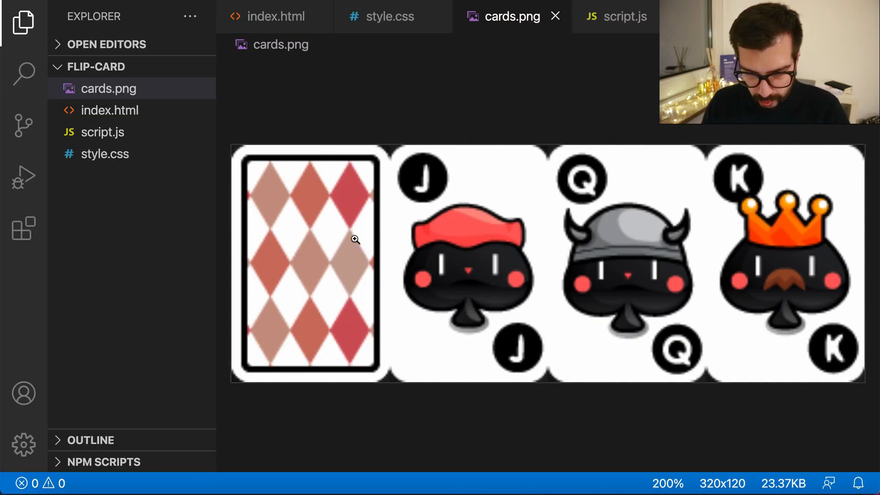
# - Add background-size: 400% to .flip-card-side in style.css
pyautogui.click(390, 16)
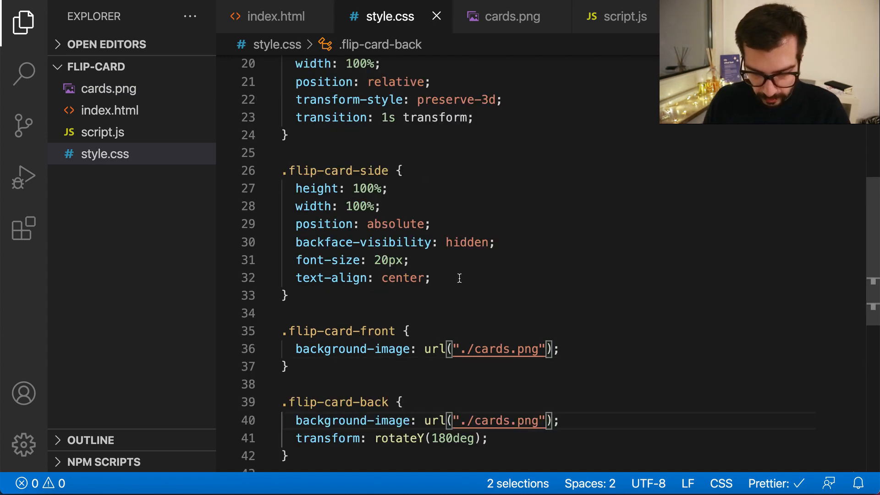
pyautogui.doubleClick(319, 170)
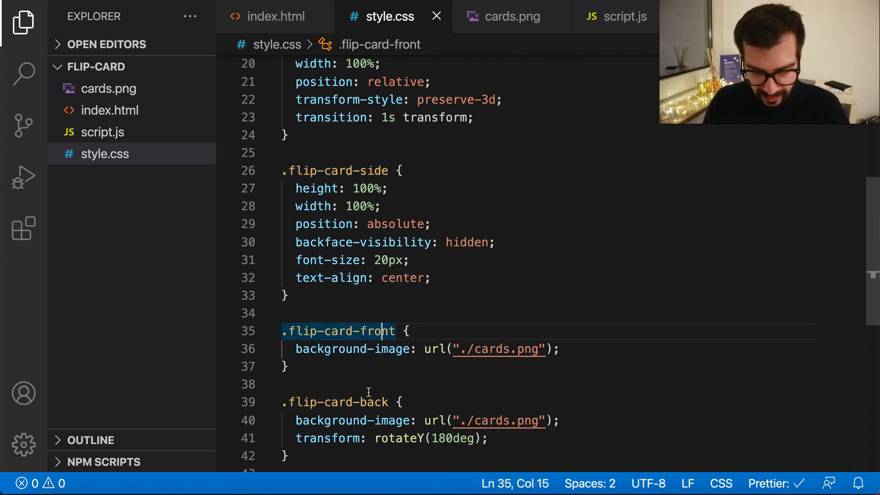
pyautogui.write('background-size: ;')
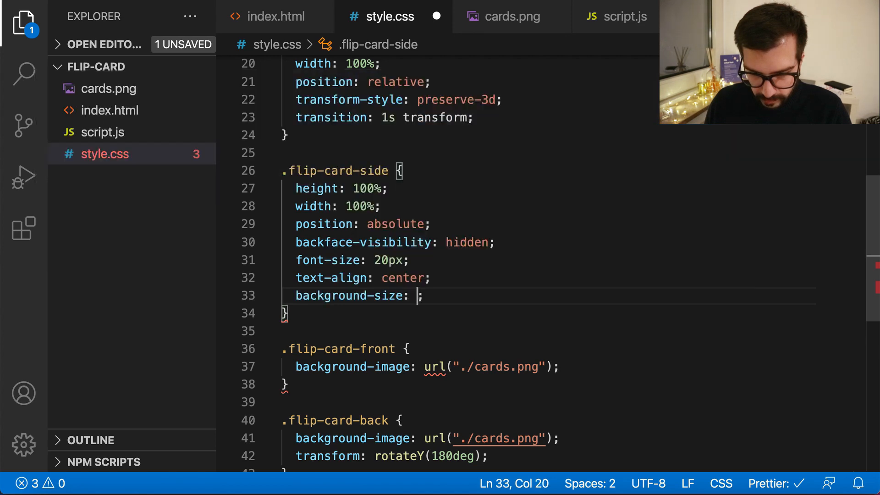
pyautogui.write('40')
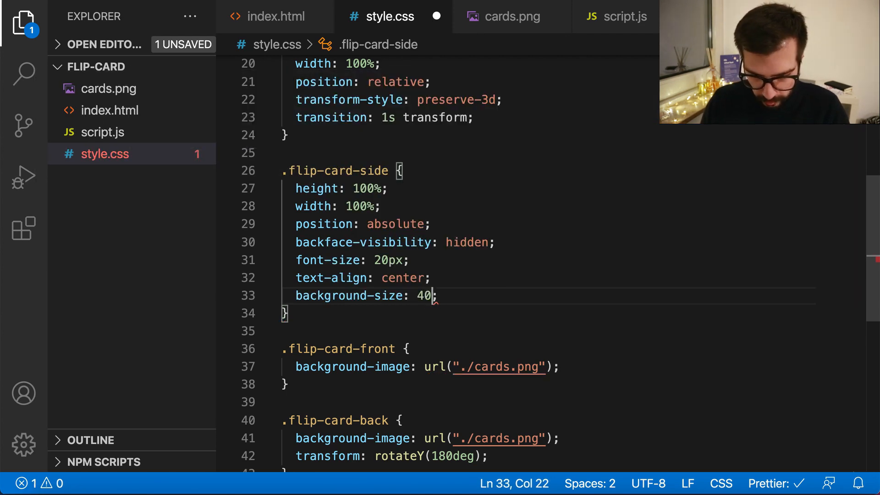
pyautogui.write('0%')
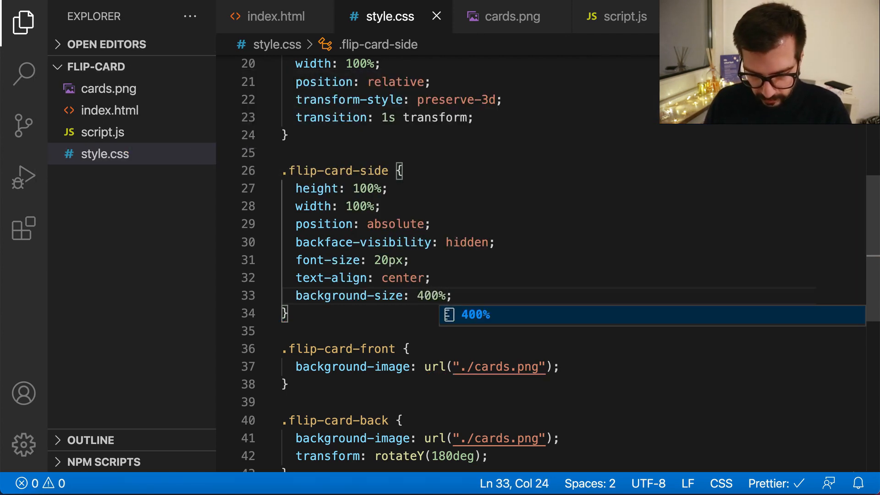
# - Change .flip-card-container width to 300px, save, and check the result in Chrome
pyautogui.scroll(3)
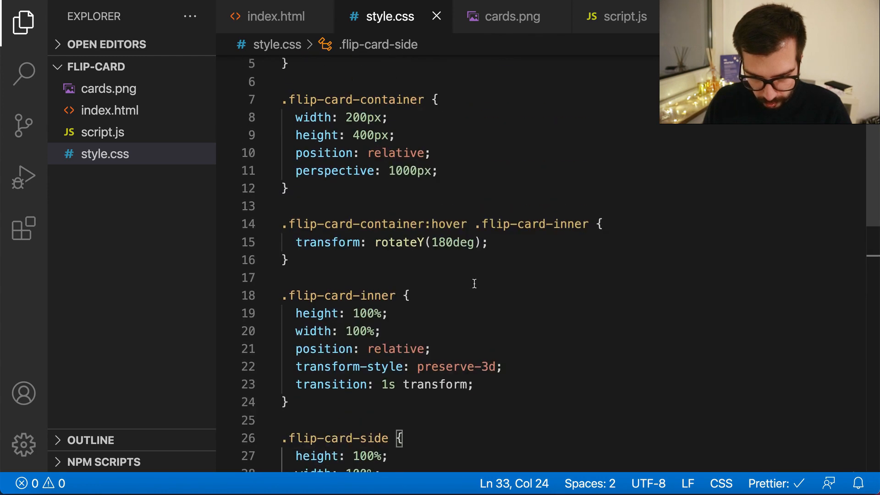
pyautogui.write('3')
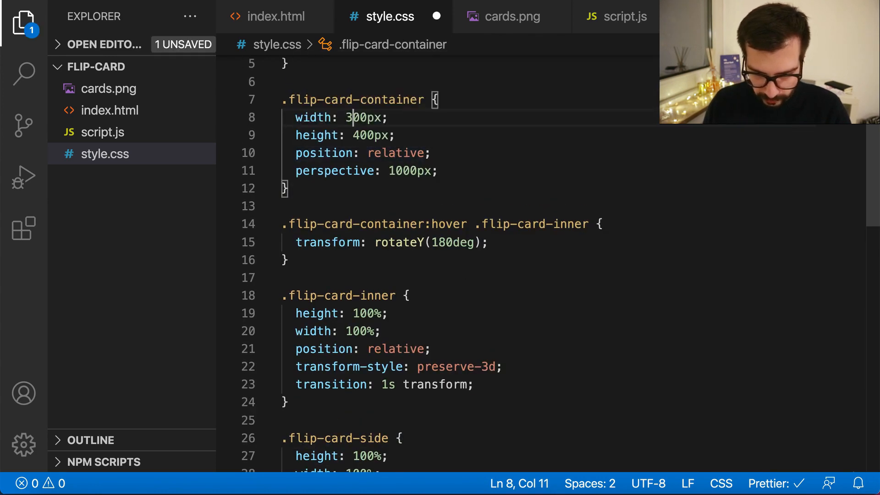
pyautogui.press('ctrl+s')
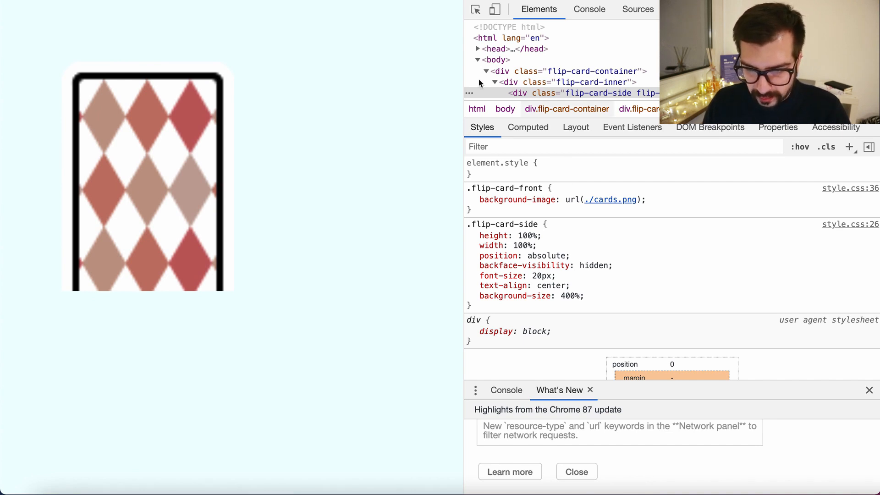
pyautogui.click(495, 60)
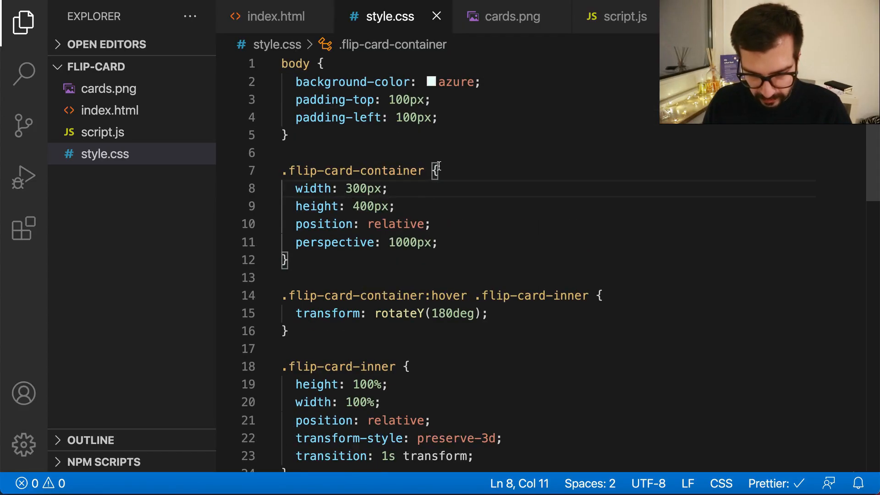
pyautogui.doubleClick(456, 82)
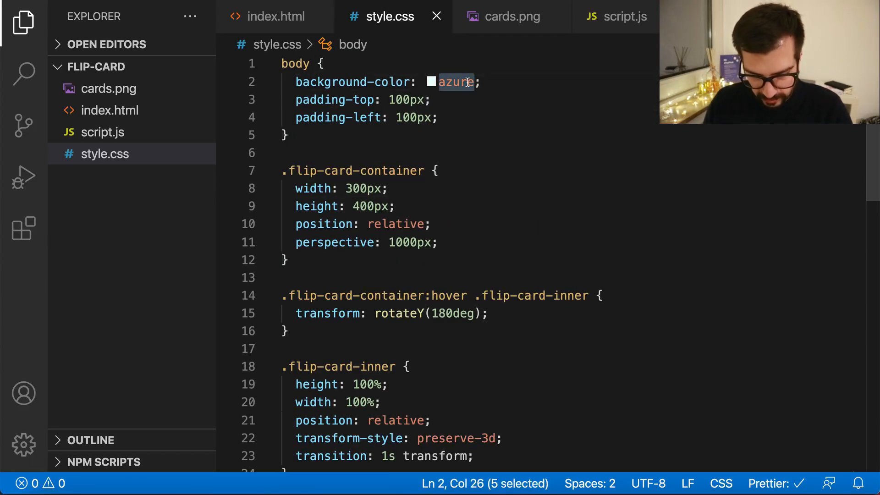
# - Replace the body's azure background colour with darkblue in style.css
pyautogui.write('darkbl')
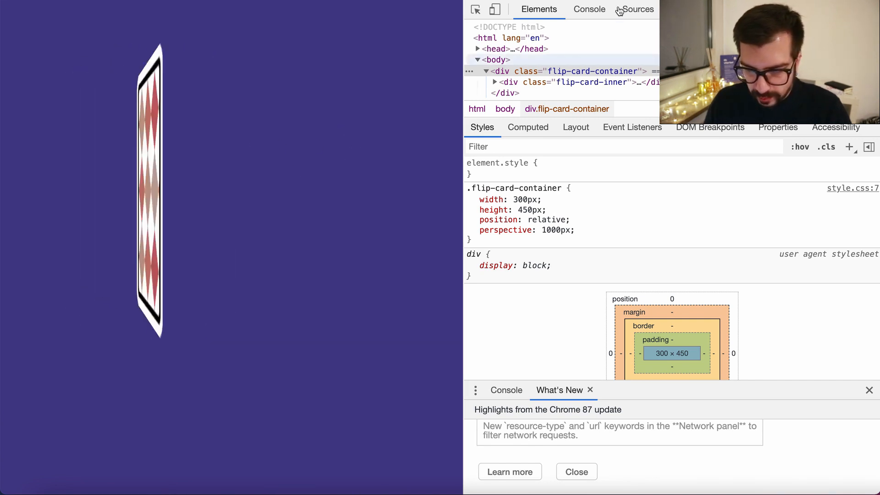
# - Force :hover on .flip-card-container and begin an inline style on the flip-card-back div
pyautogui.click(494, 82)
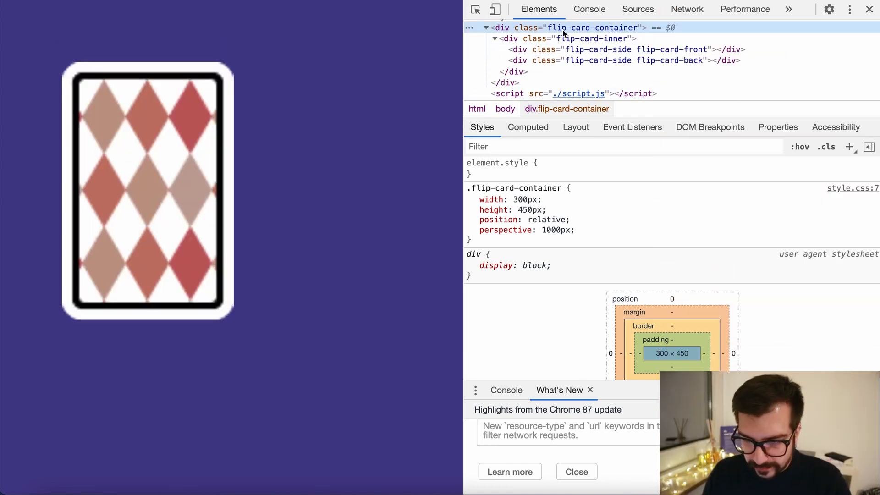
pyautogui.moveTo(825, 146)
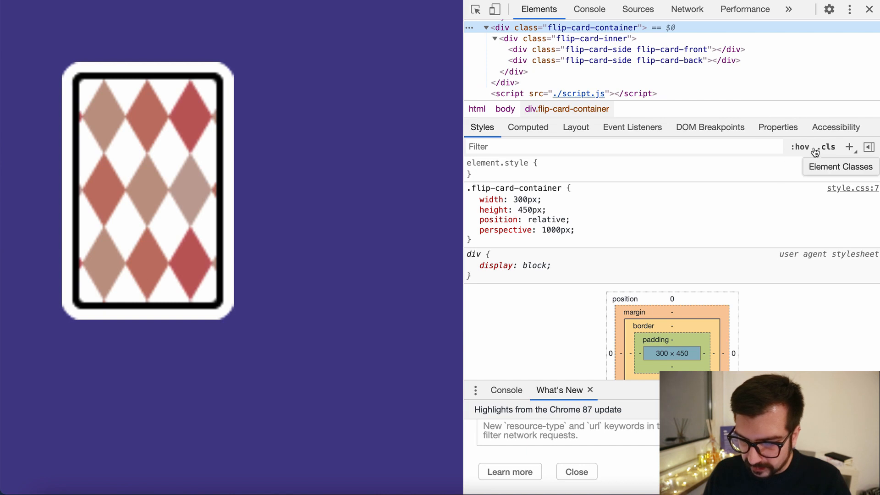
pyautogui.click(799, 146)
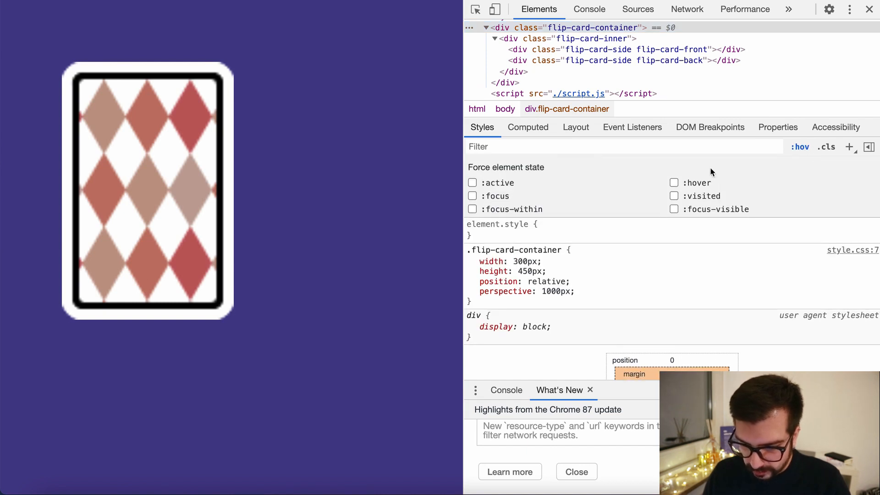
pyautogui.click(674, 182)
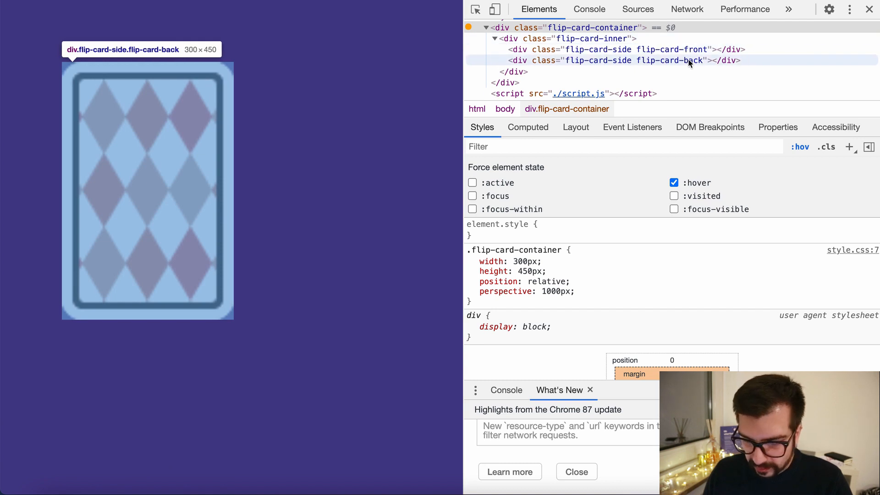
pyautogui.click(617, 60)
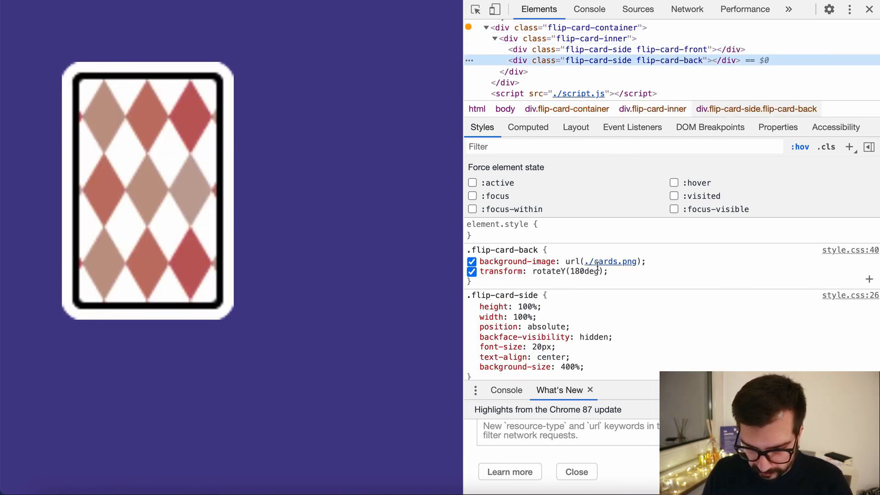
pyautogui.click(502, 235)
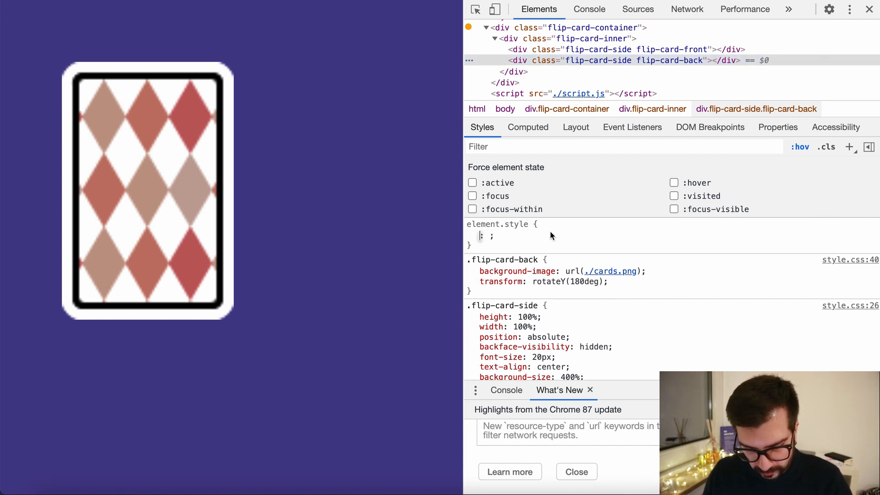
# - Add an inline background-position to the card back, trying small pixel offsets
pyautogui.write('background-position')
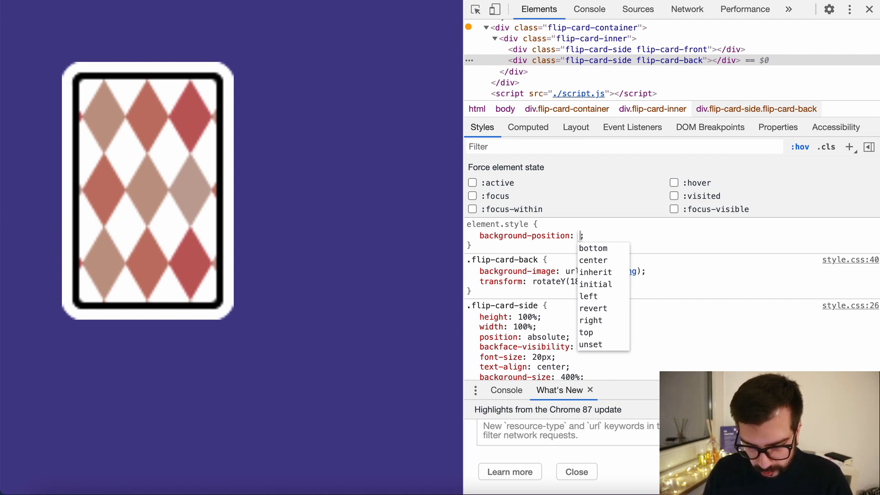
pyautogui.write('10')
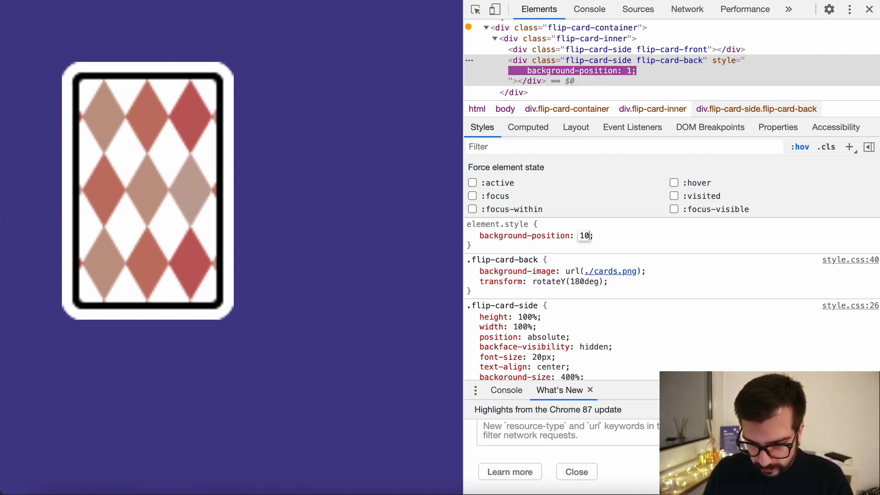
pyautogui.write('px')
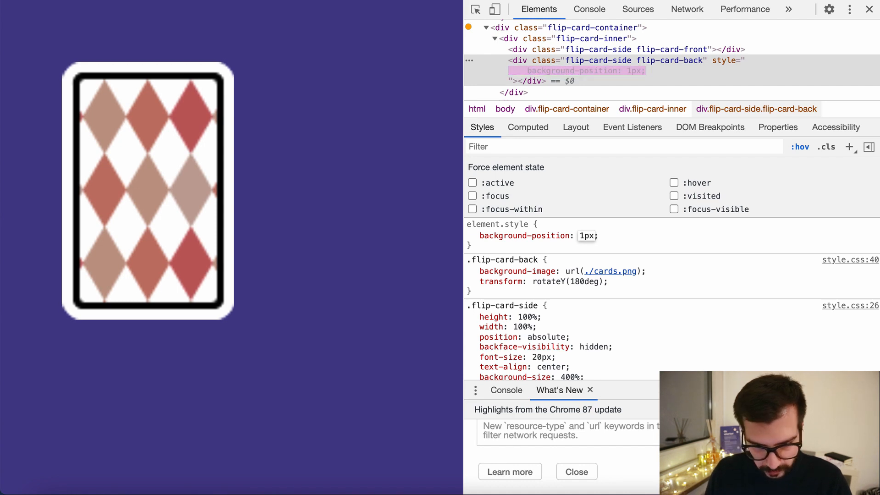
pyautogui.click(583, 70)
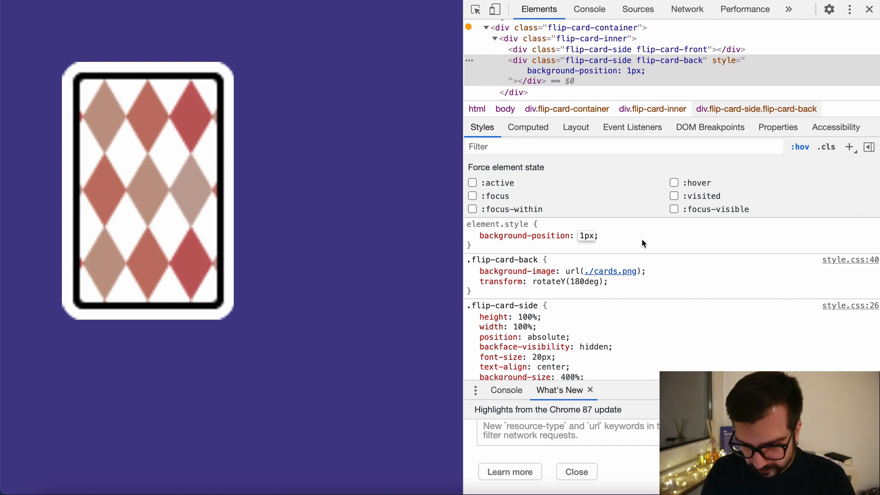
pyautogui.moveTo(592, 246)
pyautogui.write('9')
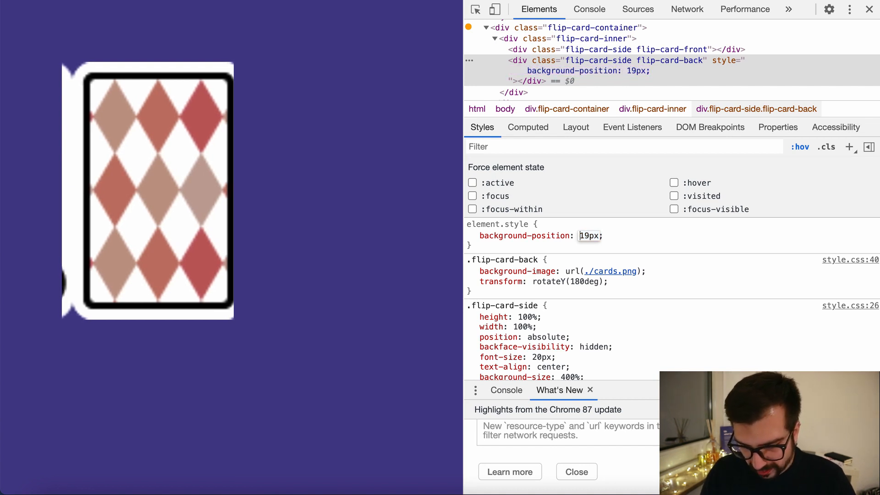
# - Shift the card back's background-position from -19px to -900px to reveal the King of spades
pyautogui.write('-19px')
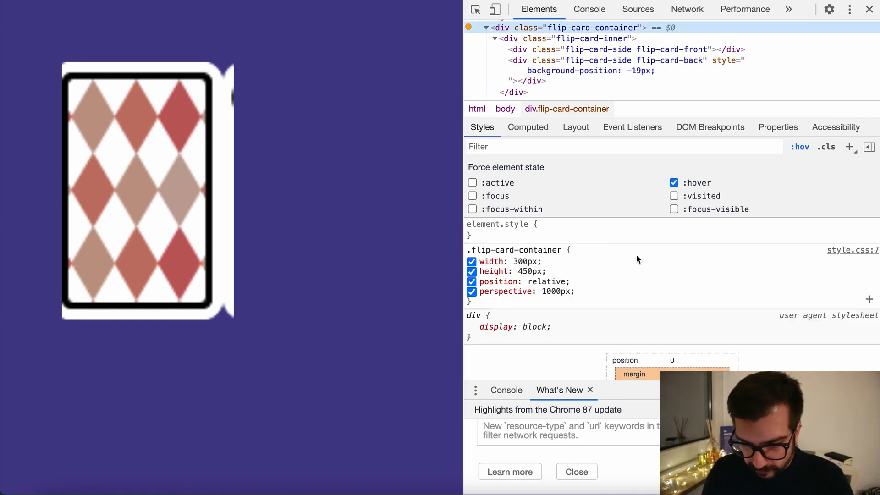
pyautogui.moveTo(530, 257)
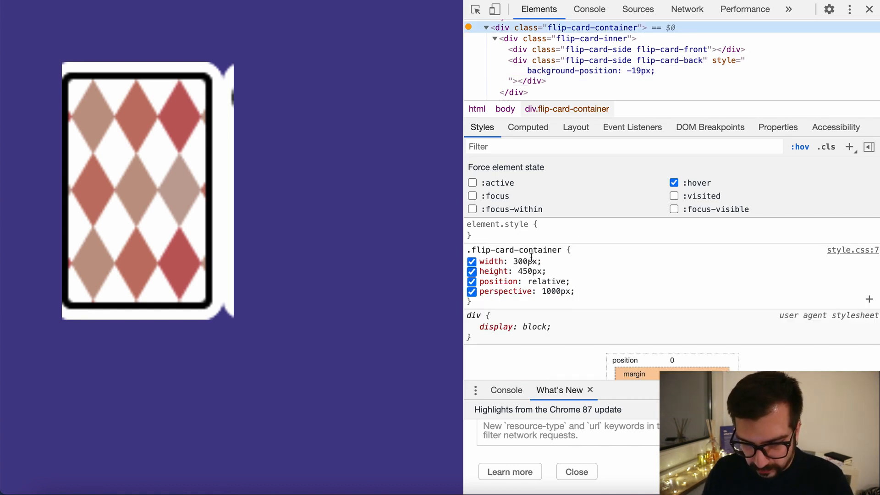
pyautogui.click(640, 60)
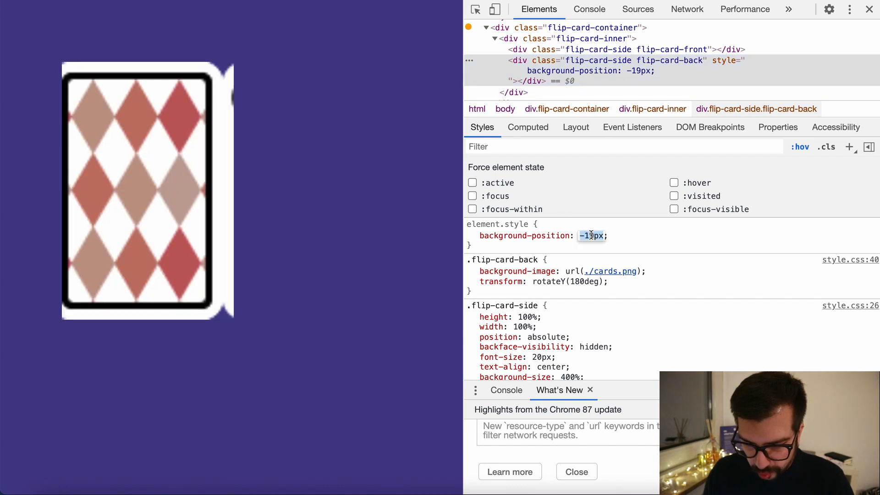
pyautogui.press('Backspace')
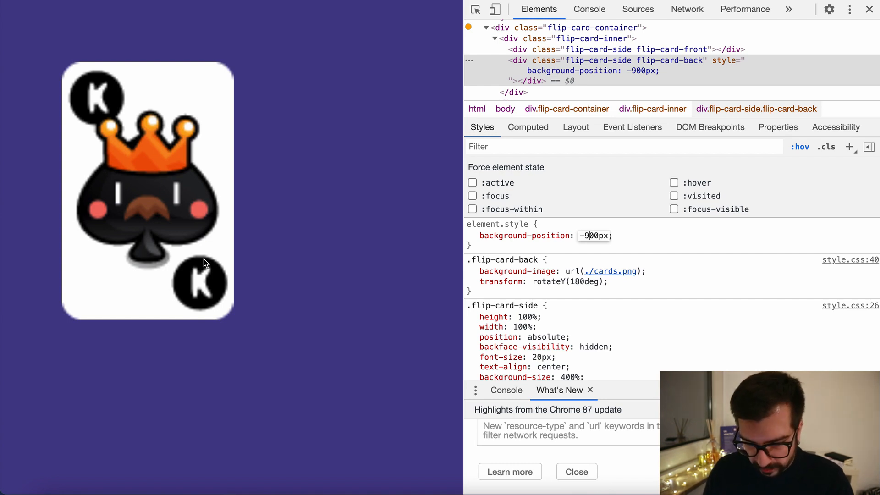
# - Set the card back's background-position to calc(-300px * 2)
pyautogui.click(573, 71)
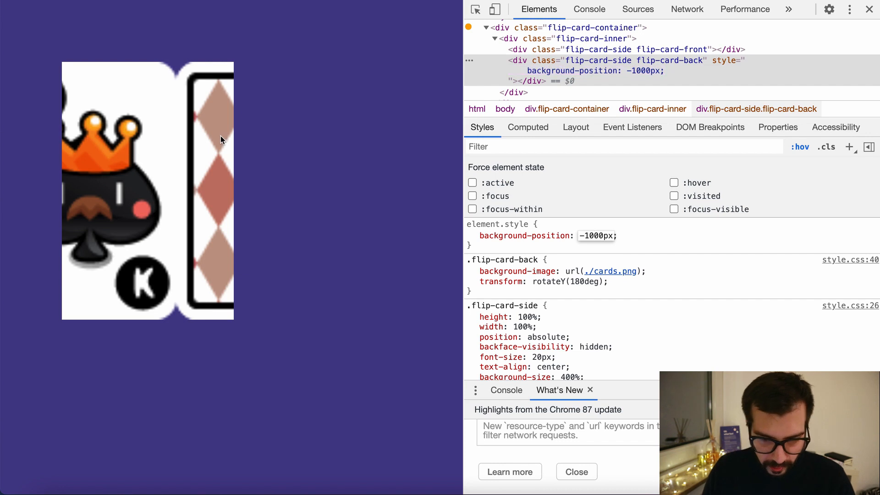
pyautogui.moveTo(315, 309)
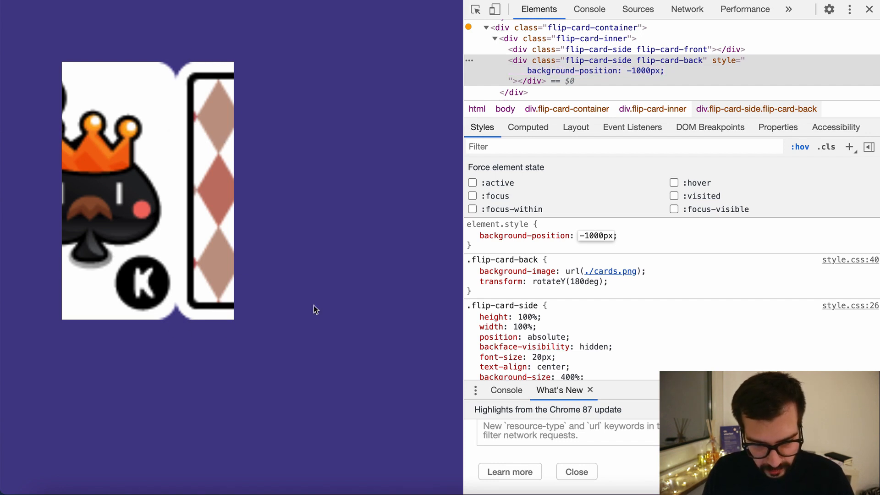
pyautogui.moveTo(399, 158)
pyautogui.write('3')
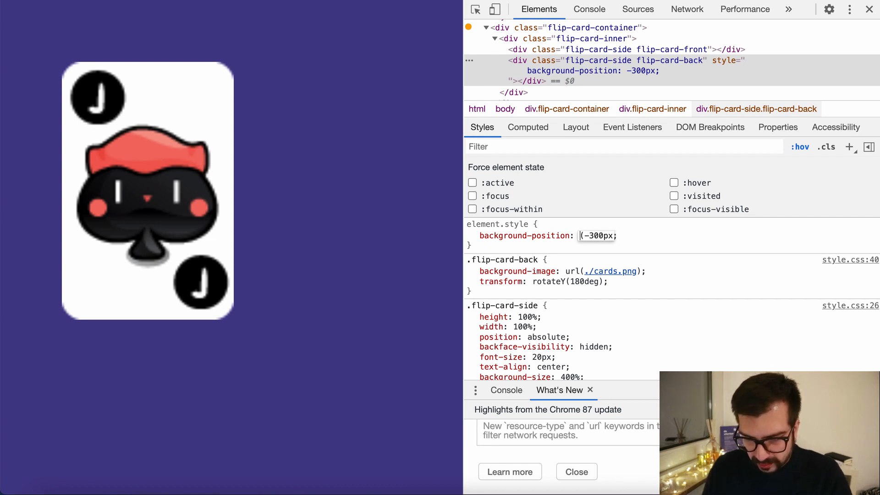
pyautogui.write('calc')
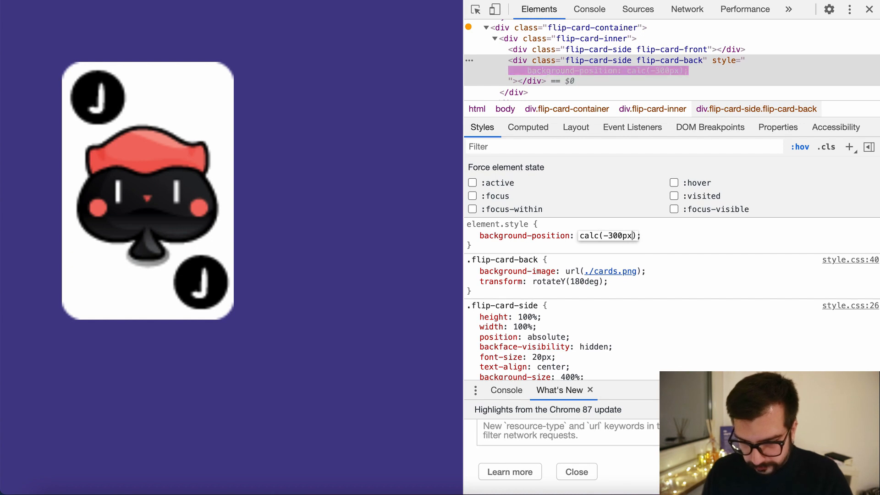
pyautogui.write('*')
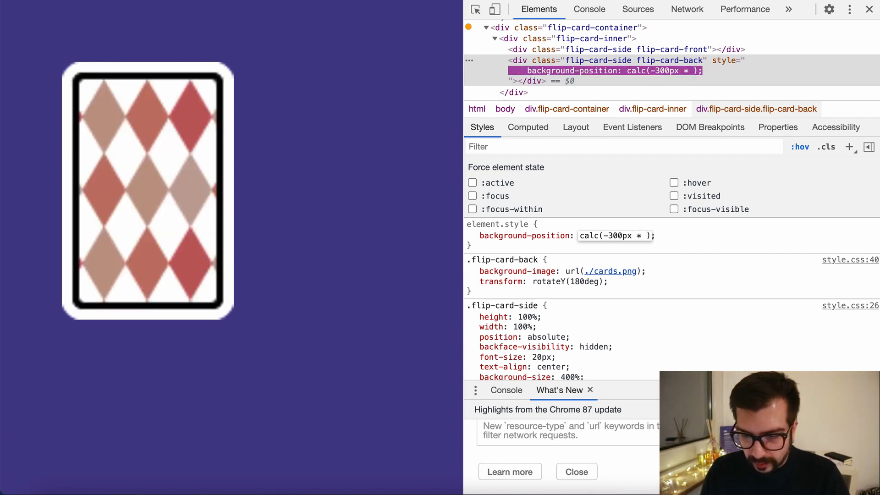
pyautogui.write('2')
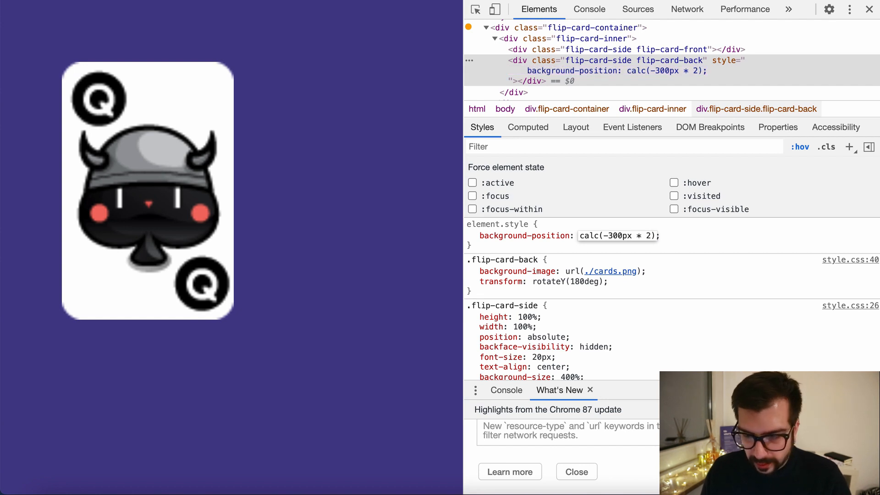
# - Change it to calc(-300px * 3) and record // calc(-300px * 3) in script.js
pyautogui.write('3')
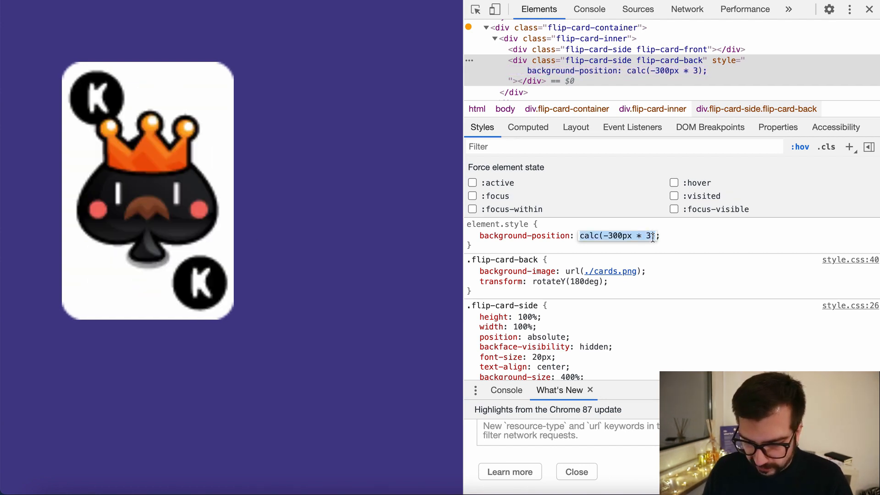
pyautogui.click(472, 235)
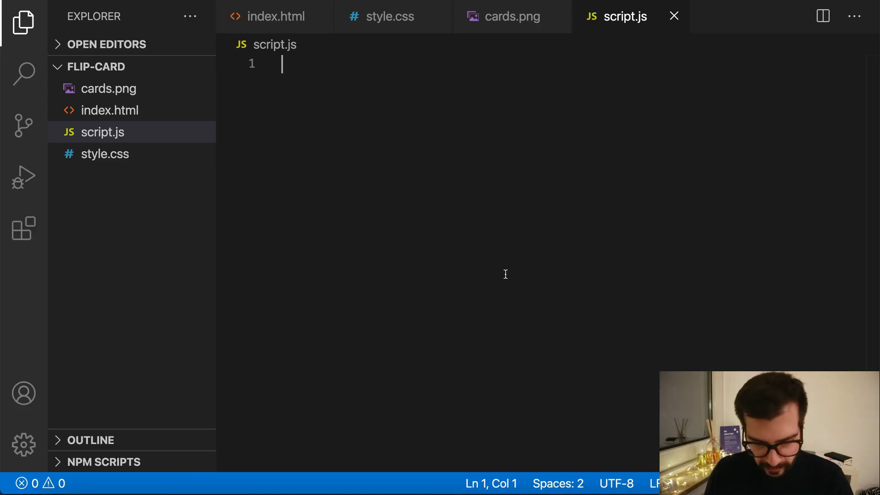
pyautogui.write('// calc(-300px * 3)')
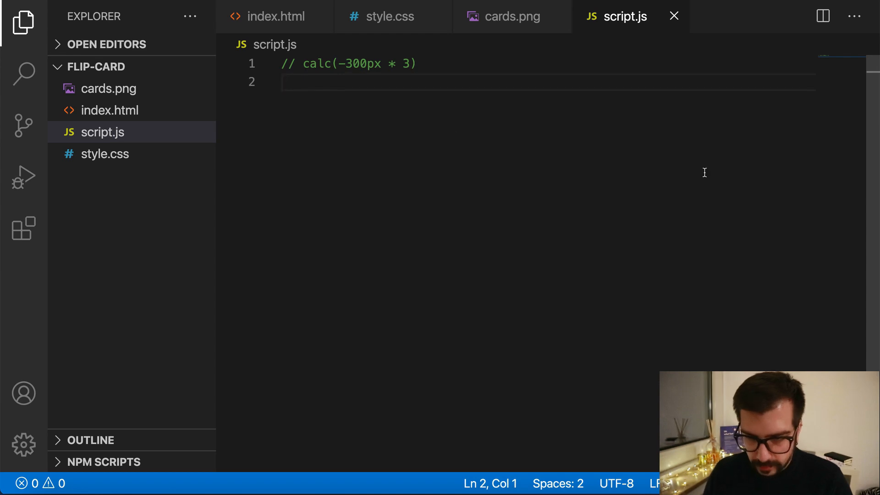